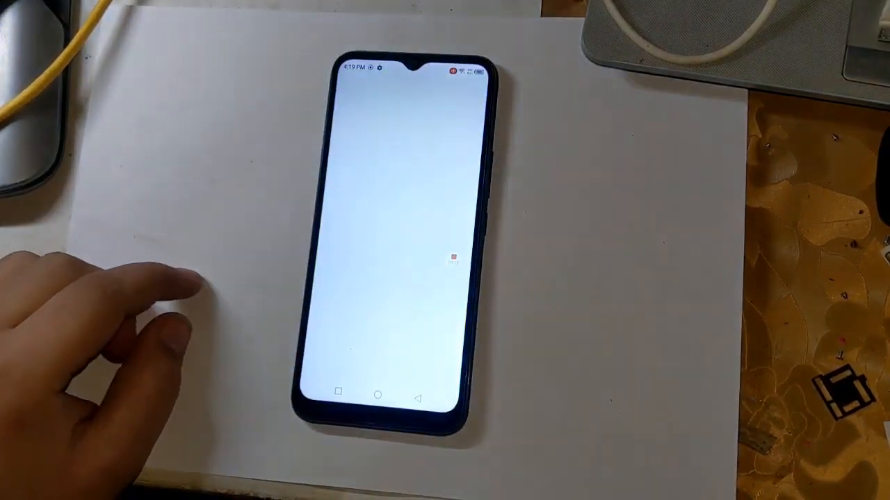
# Step: Open Settings and go to the My phone device information page
pyautogui.click(451, 260)
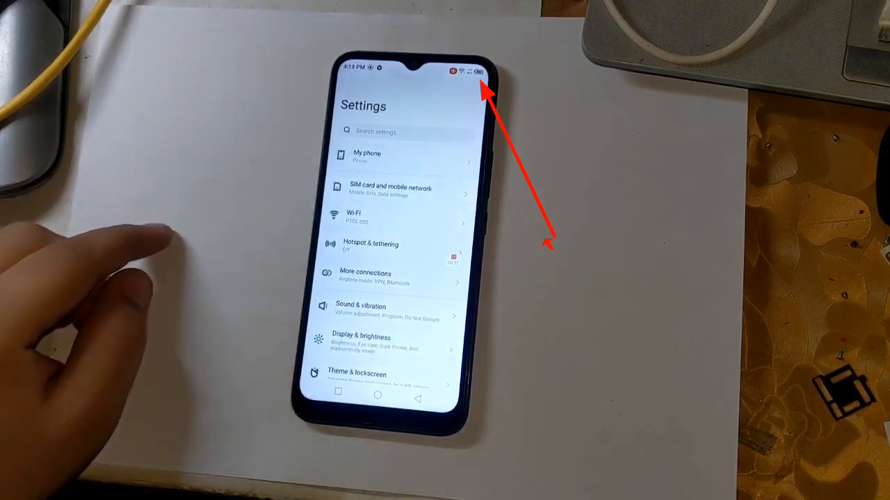
pyautogui.click(389, 157)
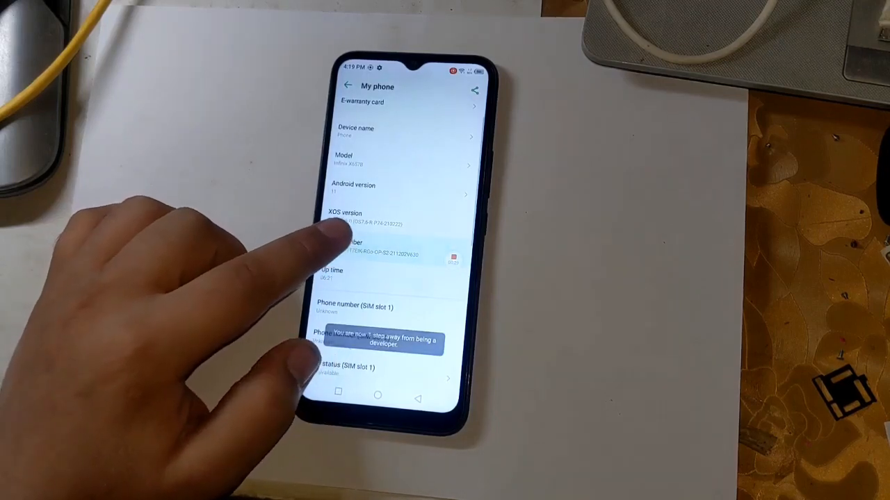
# Step: Tap the build number repeatedly to unlock developer mode
pyautogui.click(378, 250)
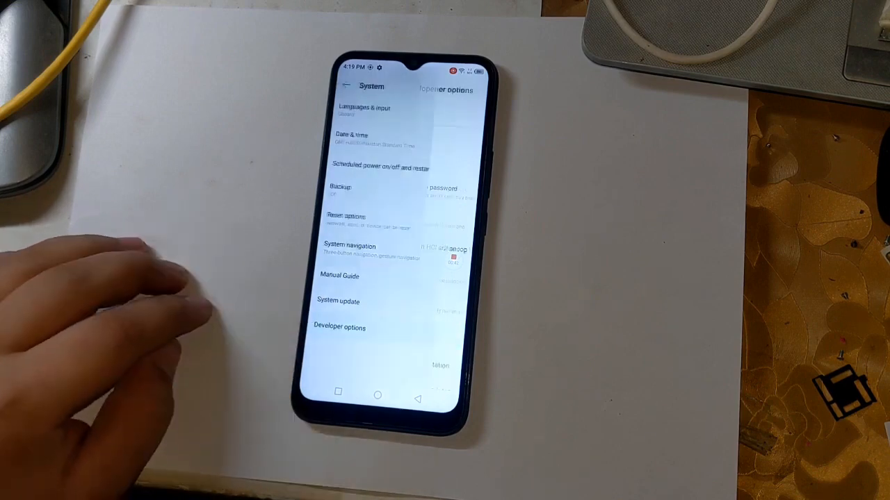
# Step: In Developer options, enable and confirm OEM unlocking, then turn on USB debugging
pyautogui.click(339, 328)
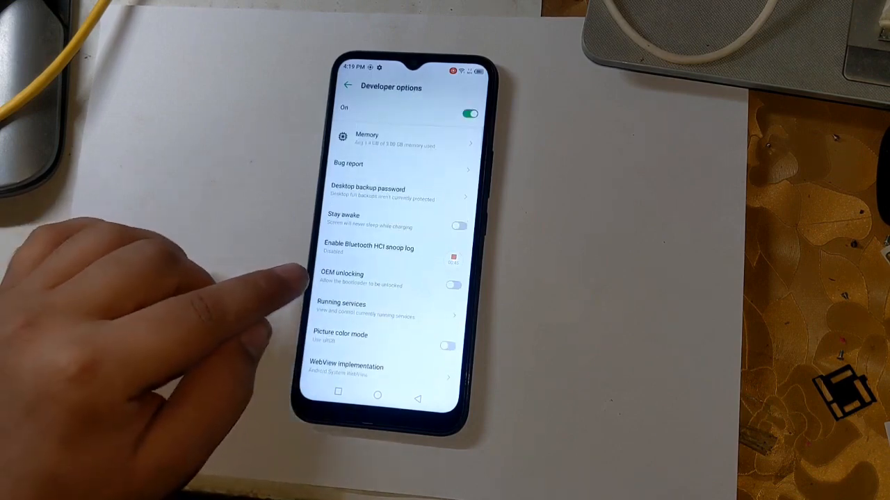
pyautogui.click(452, 285)
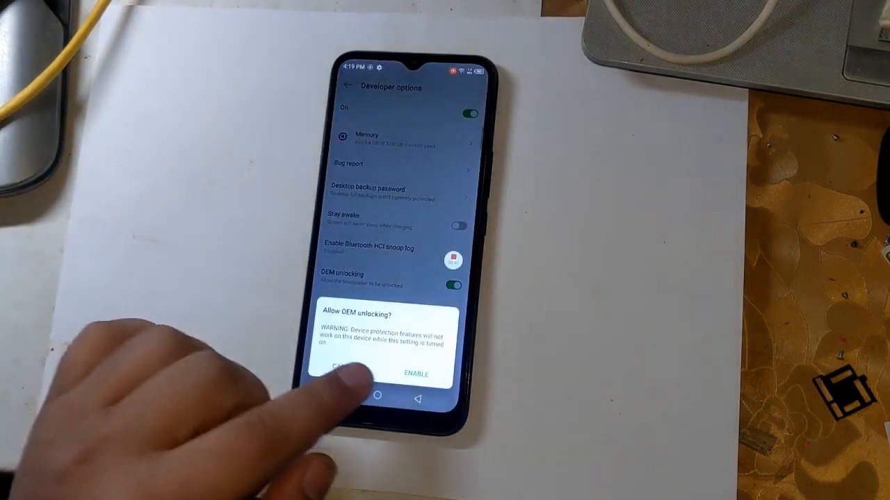
pyautogui.click(416, 374)
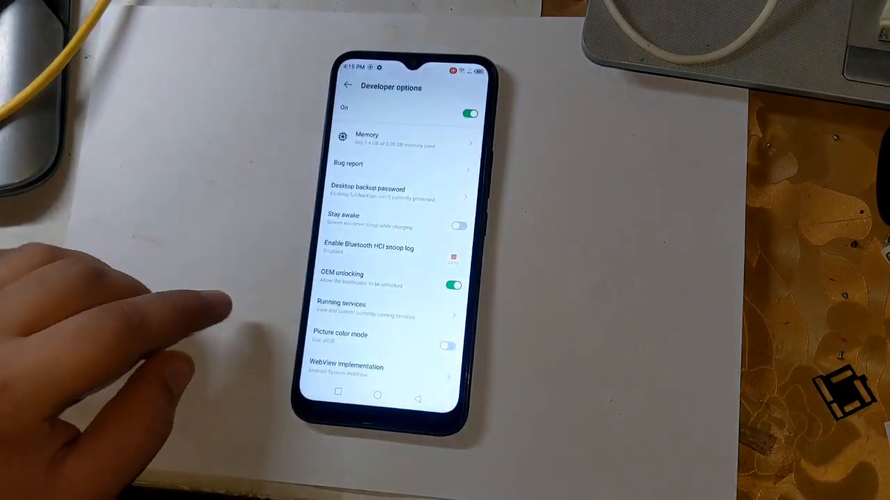
pyautogui.scroll(-3)
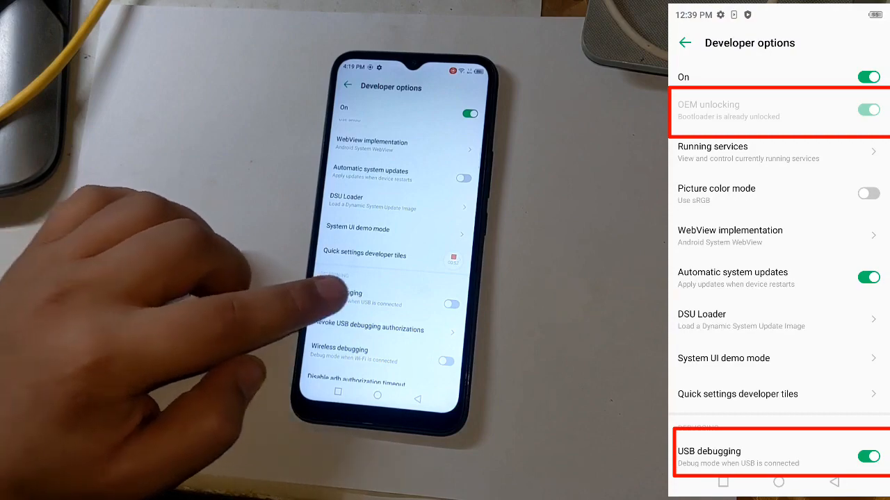
pyautogui.click(451, 305)
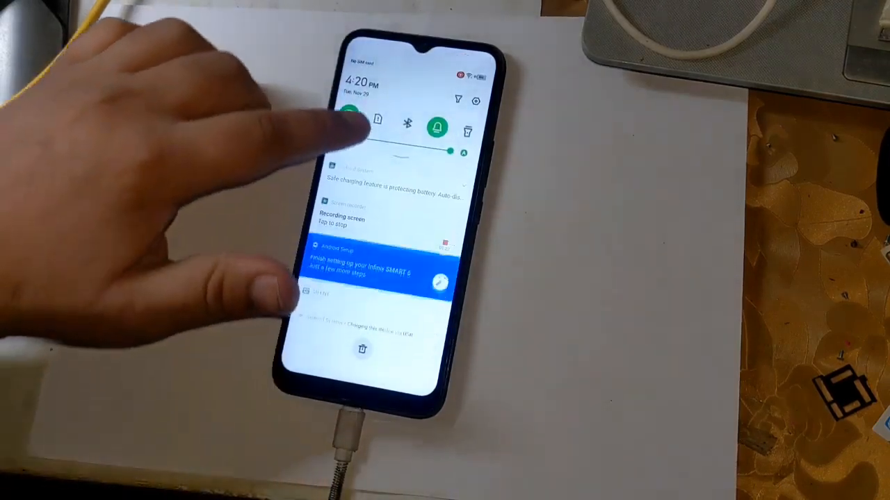
# Step: Switch the USB connection mode to file transfer from the charging notification
pyautogui.click(348, 119)
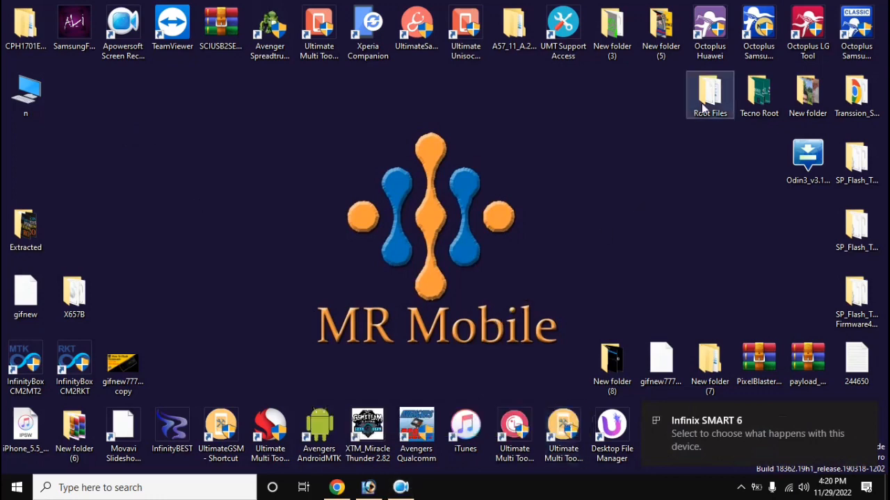
# Step: Copy the Boot & Vbmeta folder and Magisk-v24.3.apk from Root Files to the phone
pyautogui.doubleClick(709, 94)
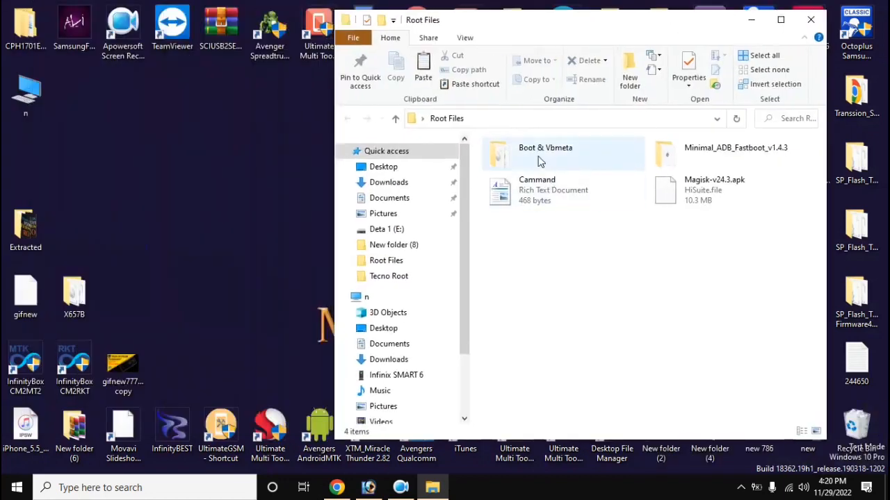
pyautogui.rightClick(528, 153)
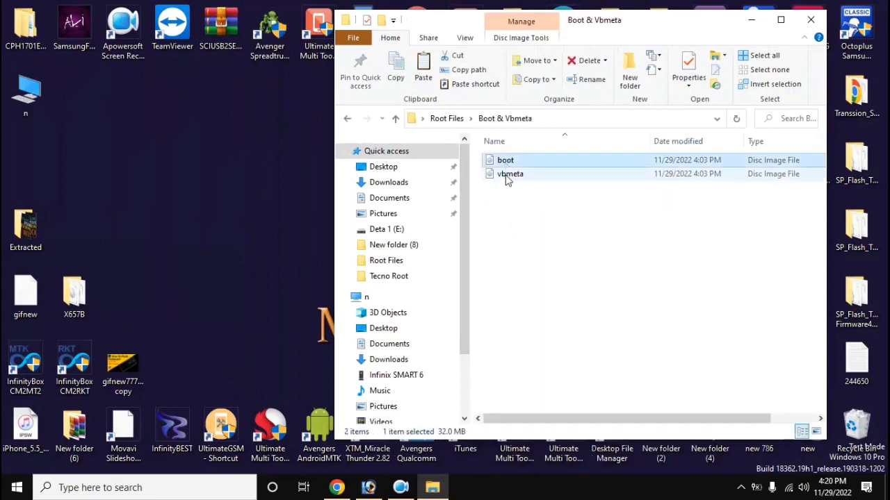
pyautogui.click(346, 118)
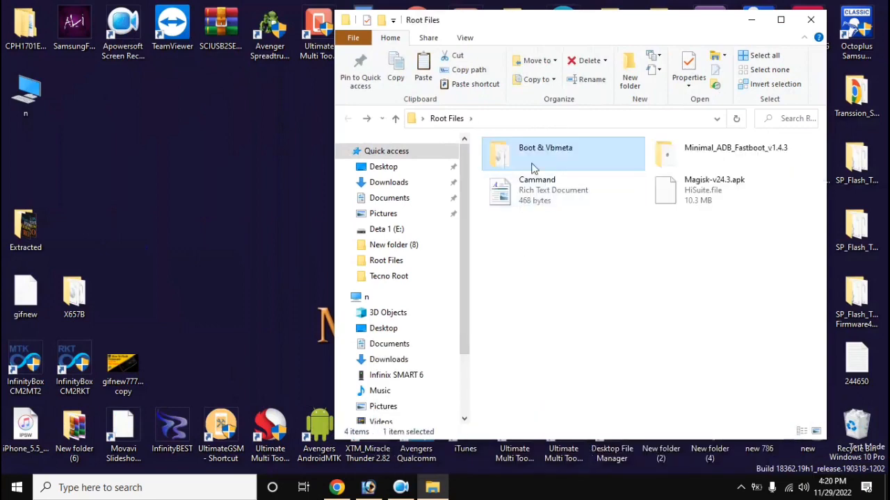
pyautogui.rightClick(545, 153)
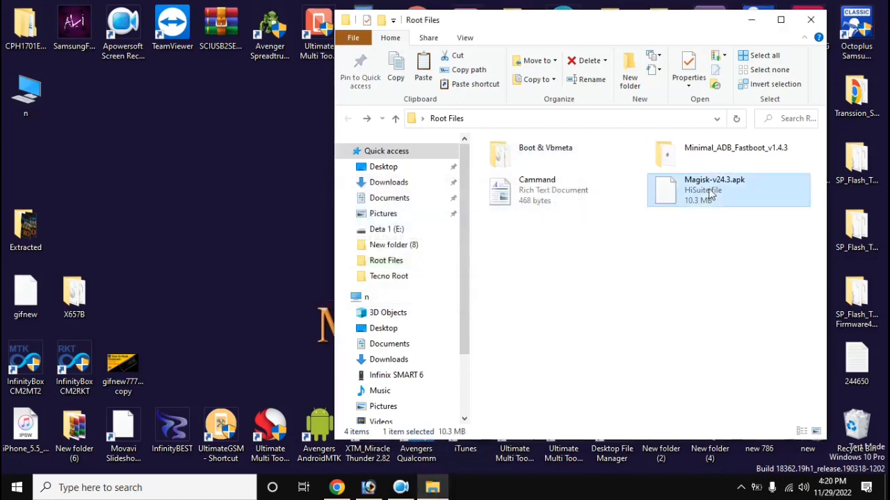
pyautogui.rightClick(728, 190)
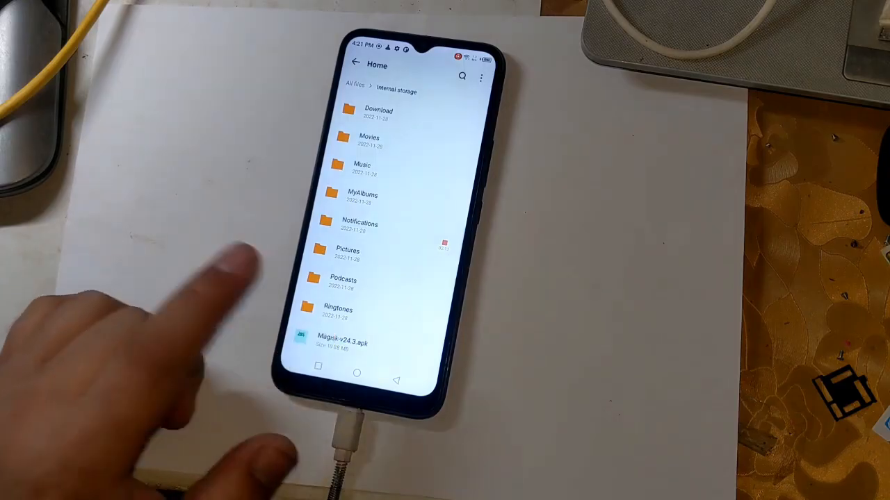
# Step: Allow installs from the file manager and install Magisk-v24.3.apk
pyautogui.click(340, 340)
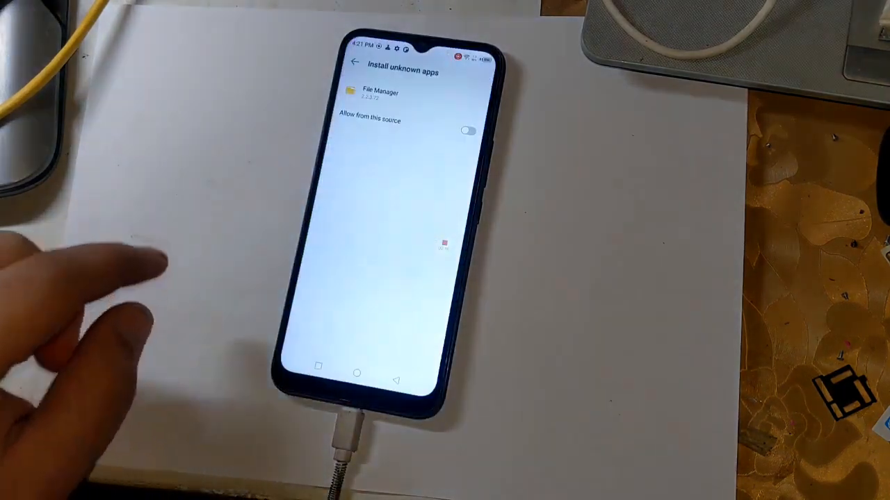
pyautogui.click(467, 132)
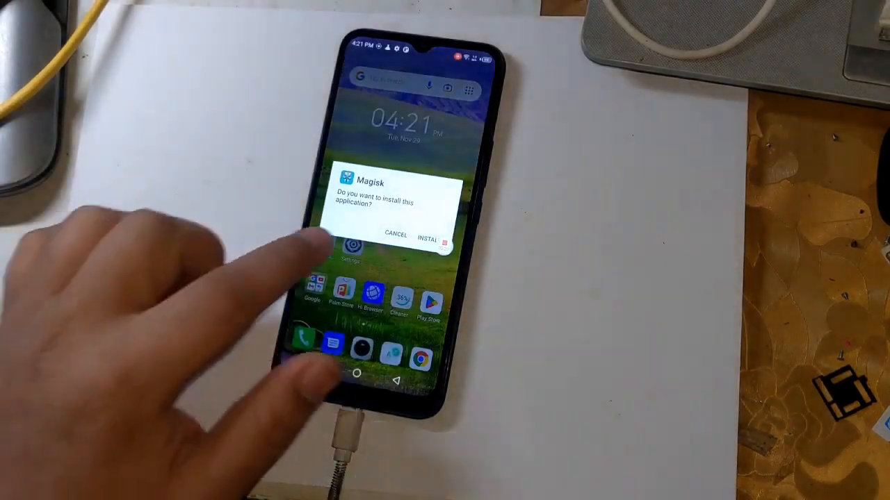
pyautogui.click(429, 234)
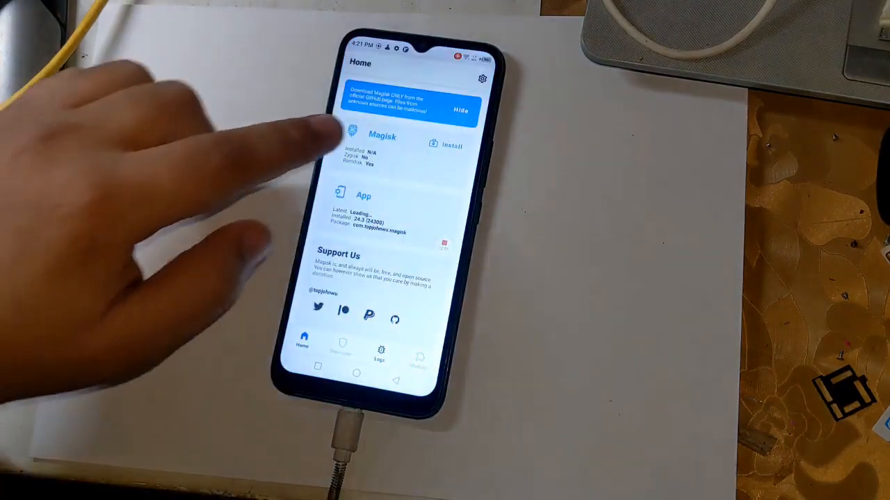
# Step: Enable Patch vbmeta in boot image, select boot from Boot & Vbmeta, and start patching
pyautogui.click(445, 144)
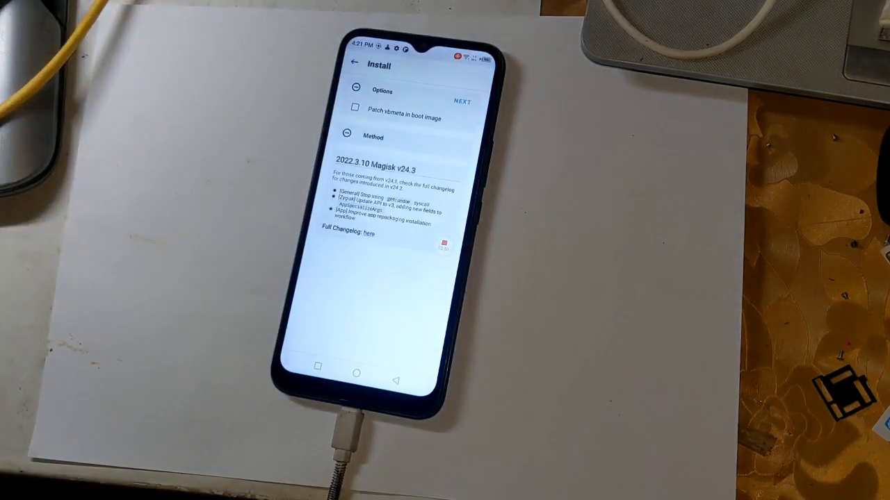
pyautogui.click(354, 107)
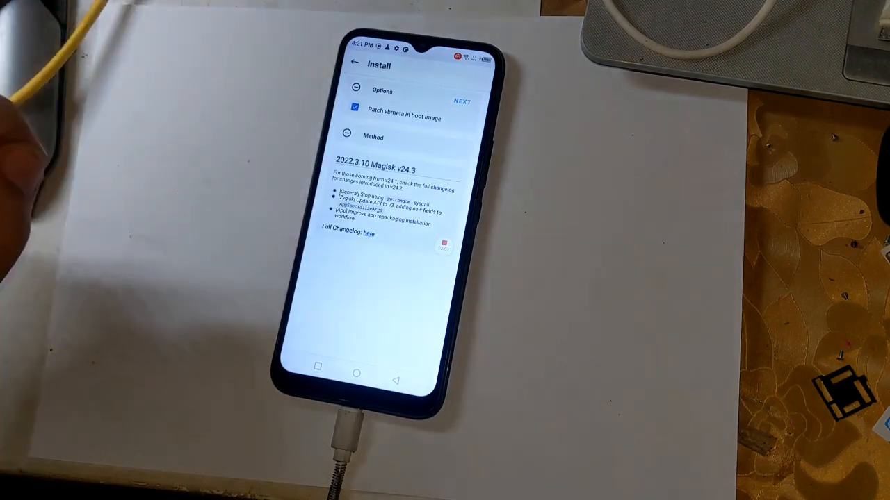
pyautogui.click(355, 91)
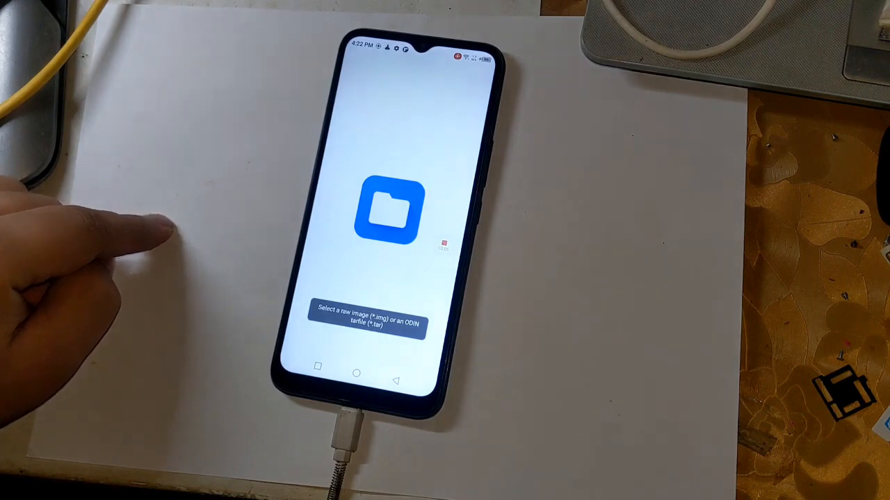
pyautogui.click(389, 209)
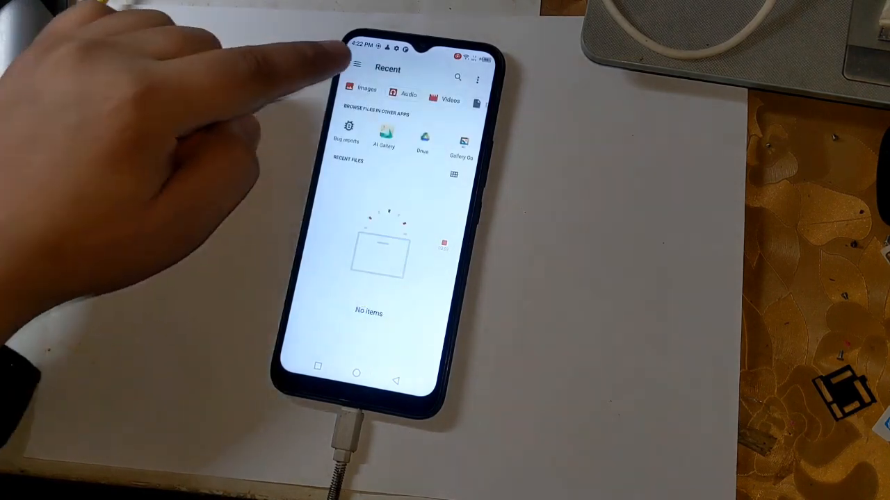
pyautogui.click(358, 65)
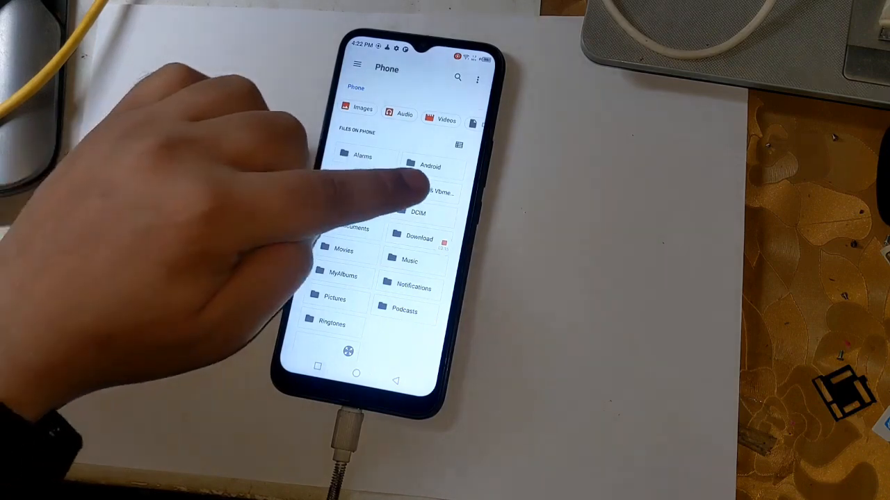
pyautogui.click(438, 192)
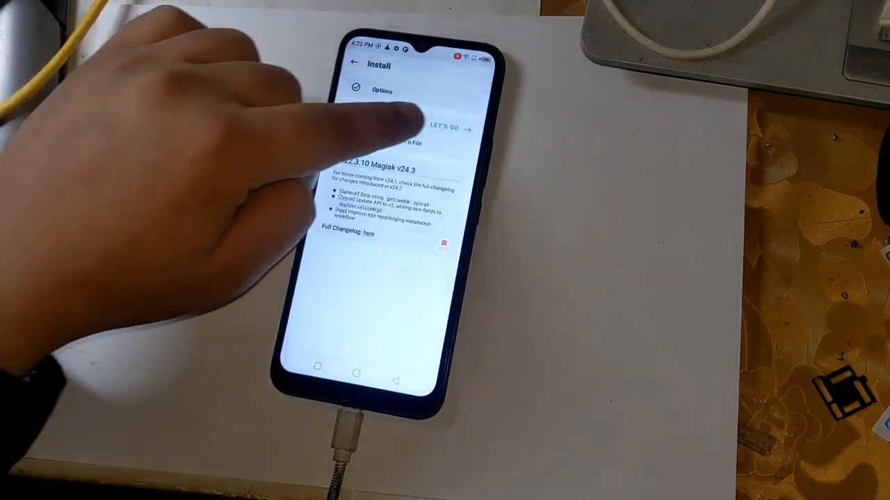
pyautogui.click(445, 128)
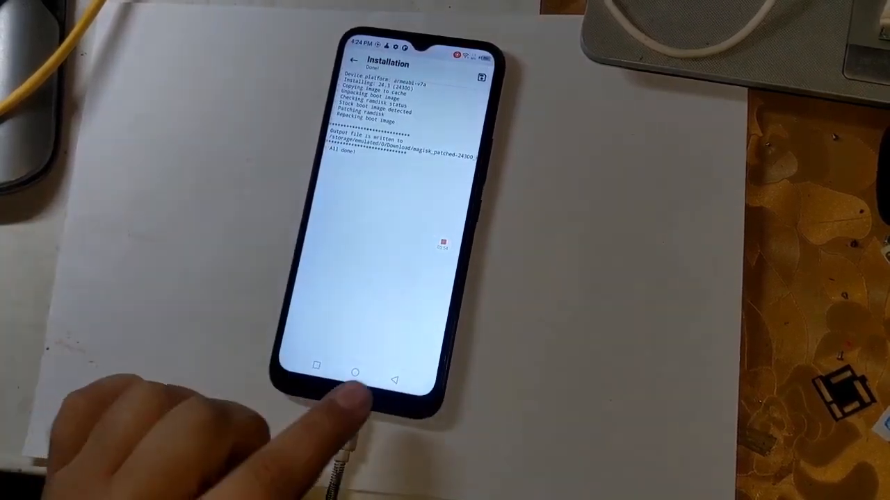
# Step: After the log shows All done!, return to the home screen
pyautogui.click(354, 375)
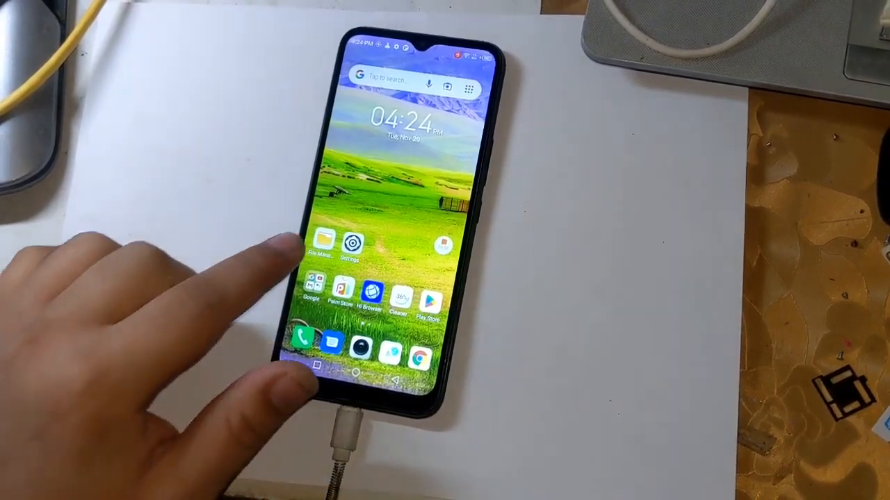
# Step: Browse File Manager through All files and Internal storage to the Download folder
pyautogui.click(321, 245)
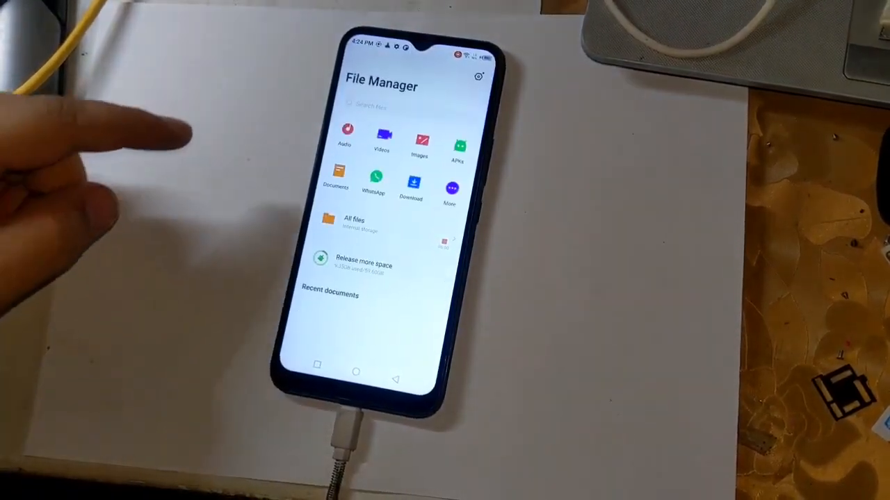
pyautogui.click(354, 221)
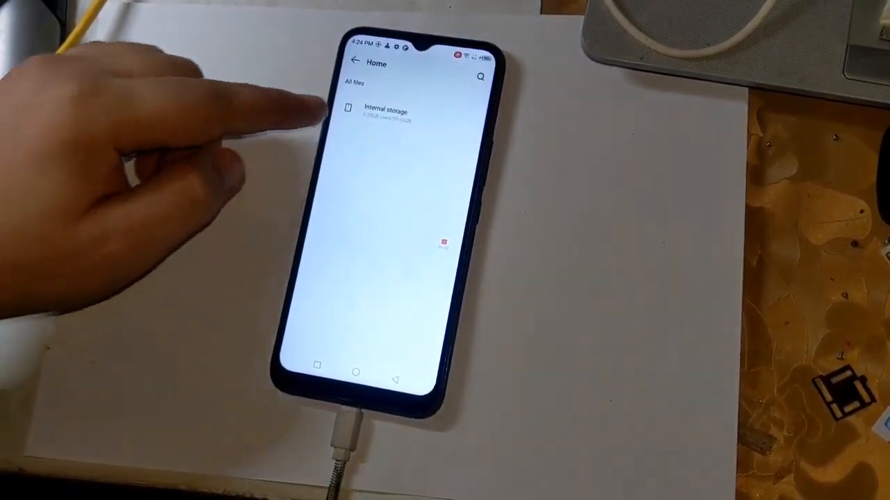
pyautogui.click(382, 113)
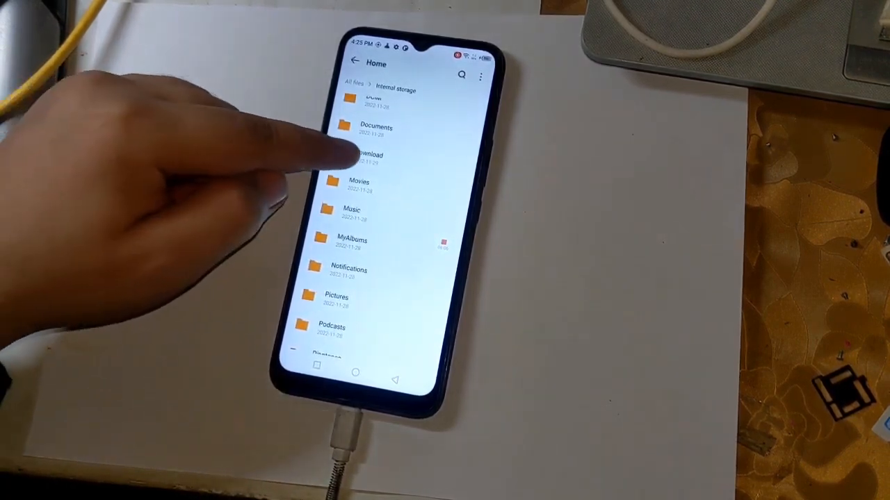
pyautogui.click(368, 155)
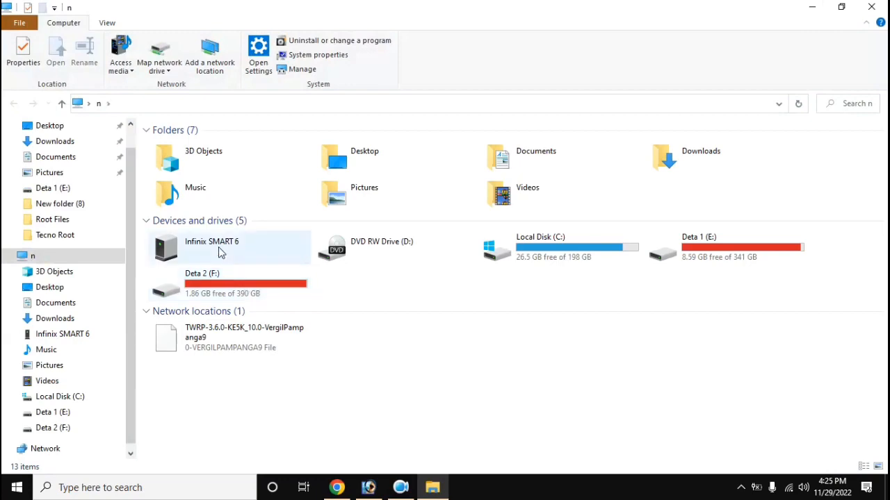
# Step: Put magisk_patched and vbmeta on the desktop, then open the Minimal_ADB_Fastboot_v1.4.3 folder
pyautogui.doubleClick(212, 248)
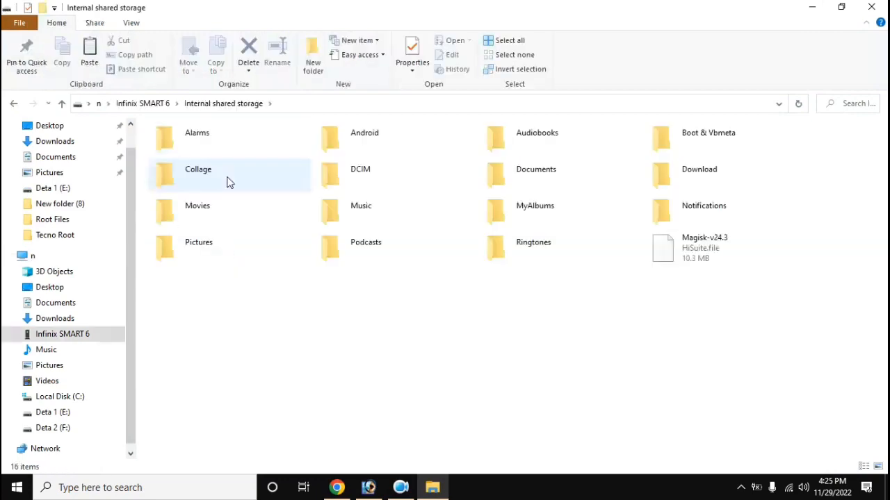
pyautogui.doubleClick(699, 174)
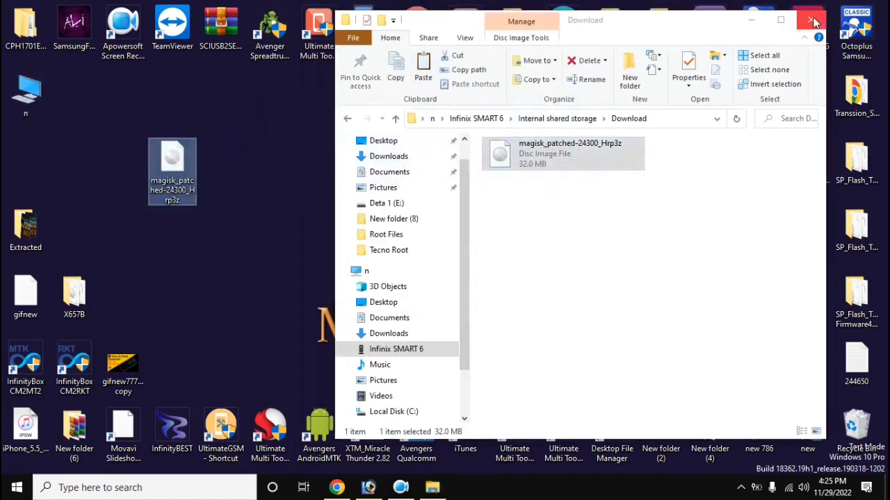
pyautogui.click(811, 19)
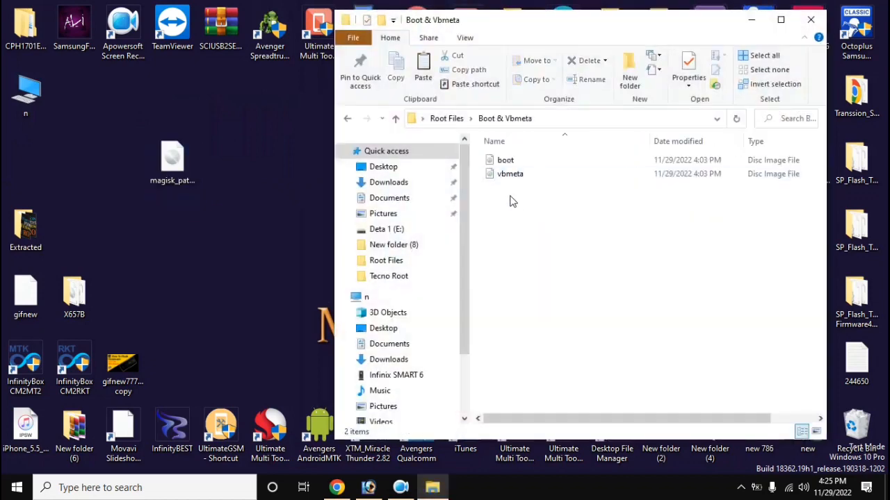
pyautogui.click(510, 173)
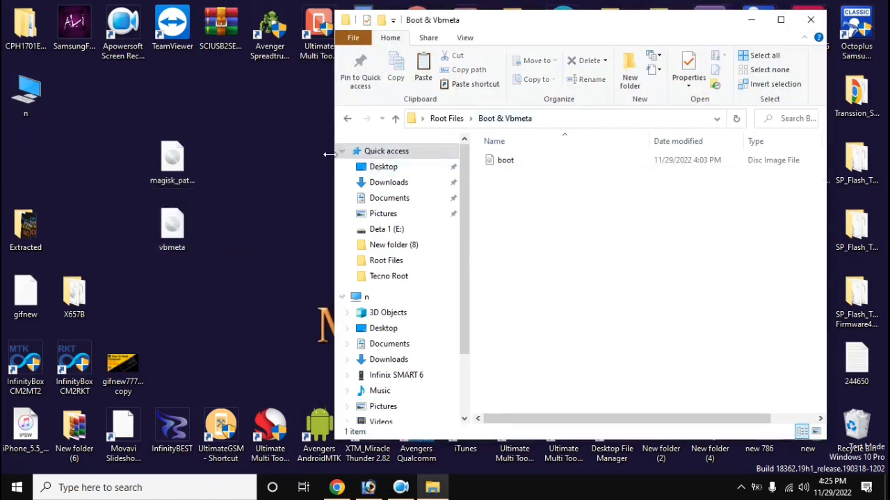
pyautogui.click(347, 118)
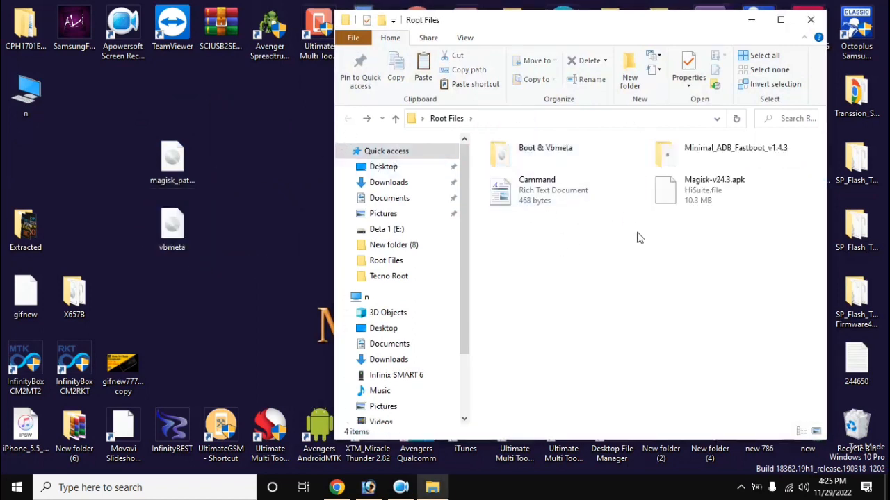
pyautogui.doubleClick(735, 147)
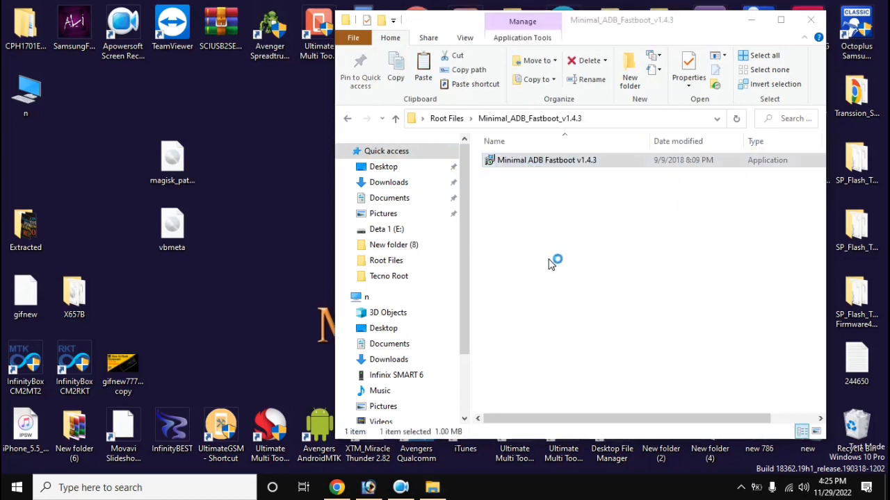
# Step: Install Minimal ADB Fastboot v1.4.3 with a desktop icon and finish the installer
pyautogui.doubleClick(546, 160)
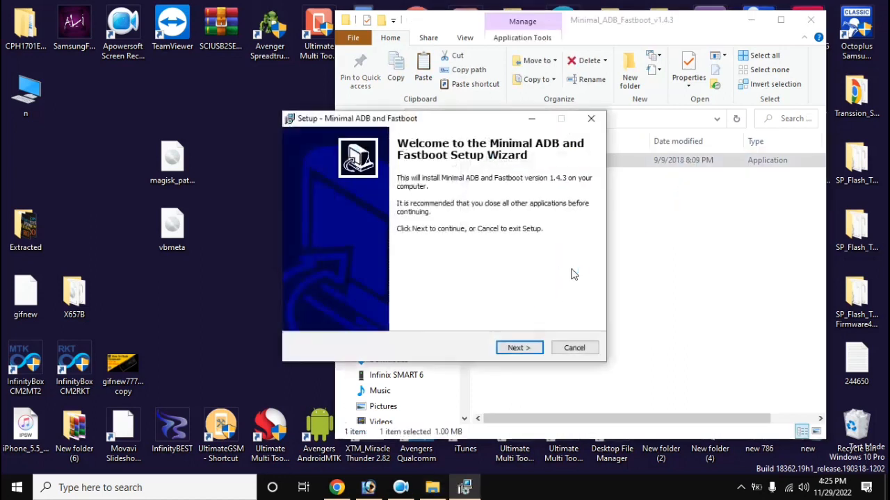
pyautogui.click(519, 347)
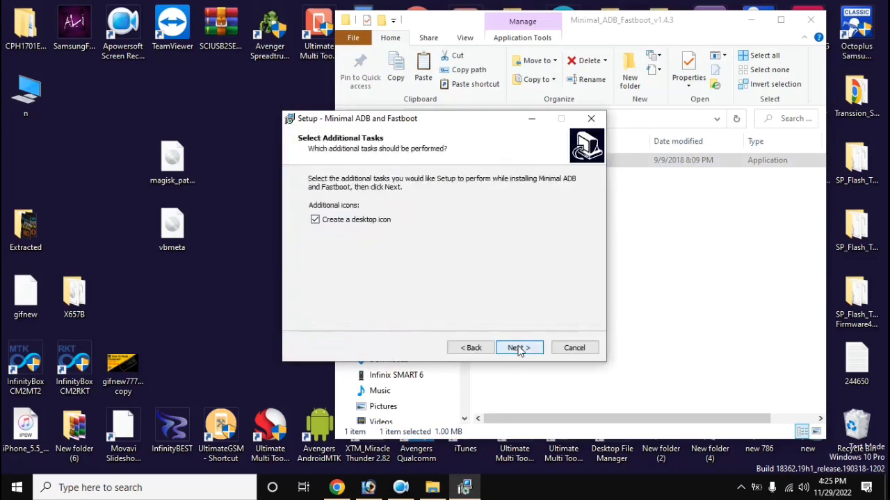
pyautogui.click(519, 348)
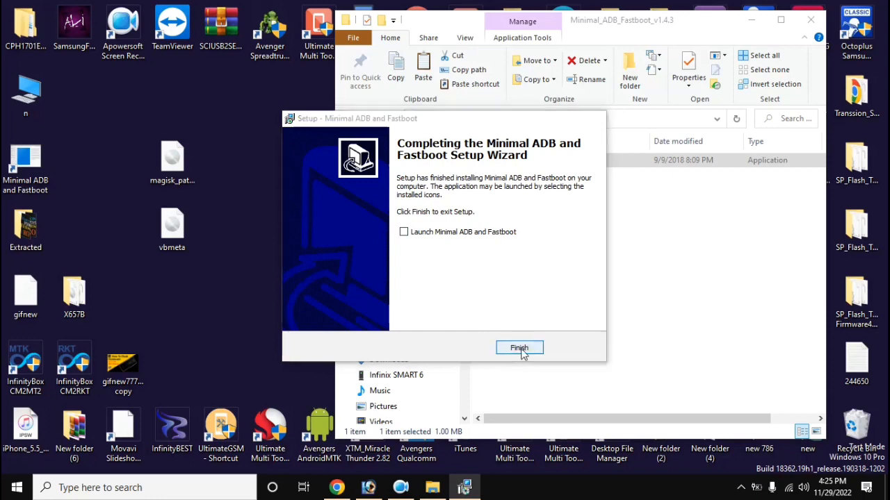
pyautogui.click(519, 348)
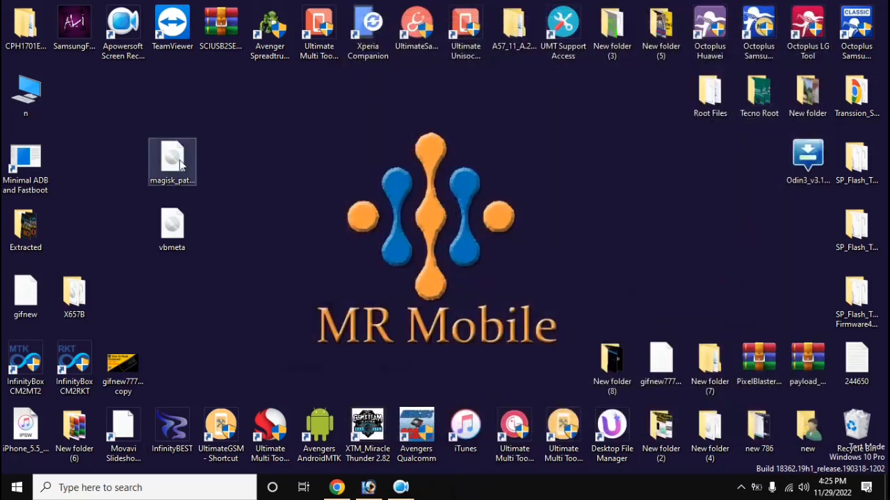
# Step: Rename magisk_patched on the desktop to 'boot' and bring up the Minimal ADB shortcut's menu
pyautogui.rightClick(172, 161)
pyautogui.write('boot')
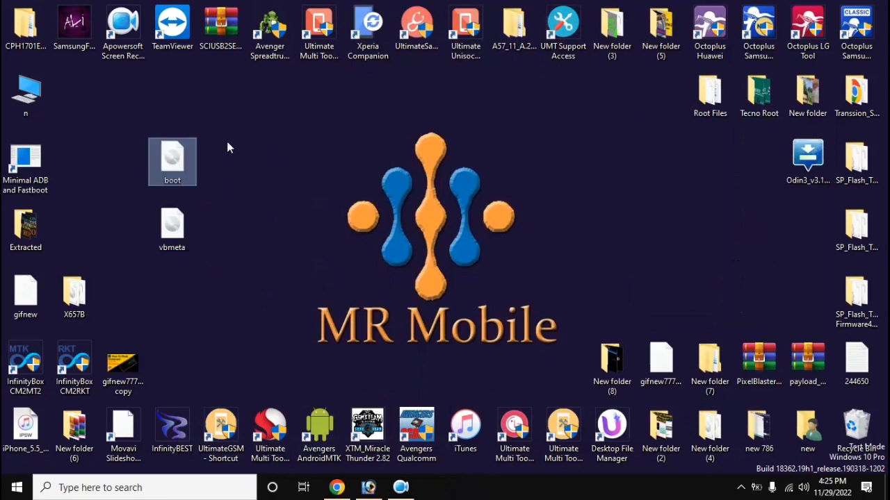
pyautogui.click(172, 228)
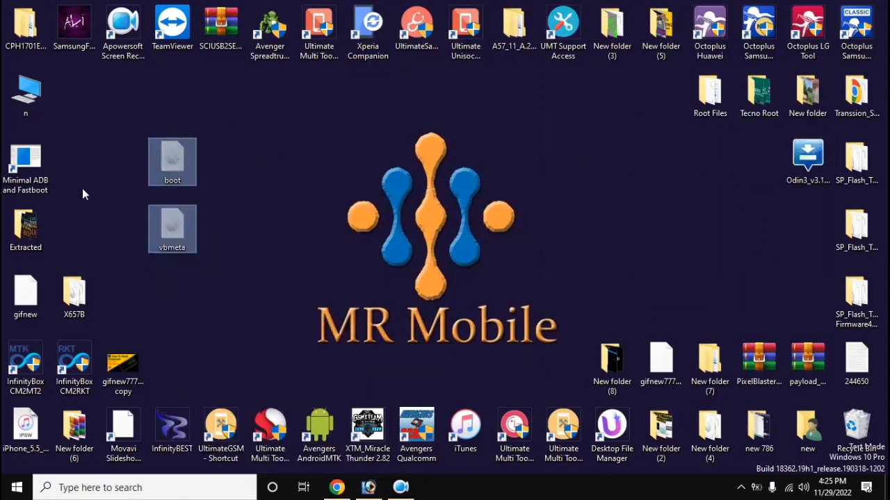
pyautogui.rightClick(25, 161)
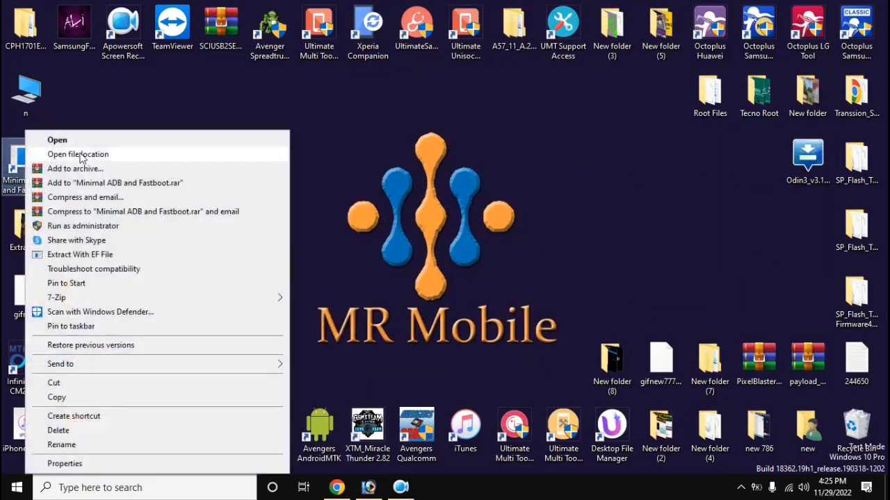
# Step: Open the Minimal ADB and Fastboot file location and move boot and vbmeta there with admin permission
pyautogui.click(78, 154)
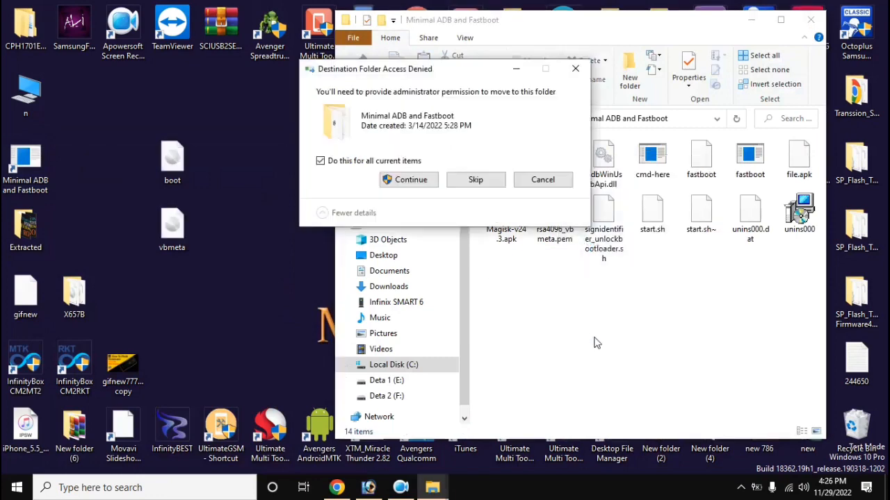
pyautogui.click(408, 180)
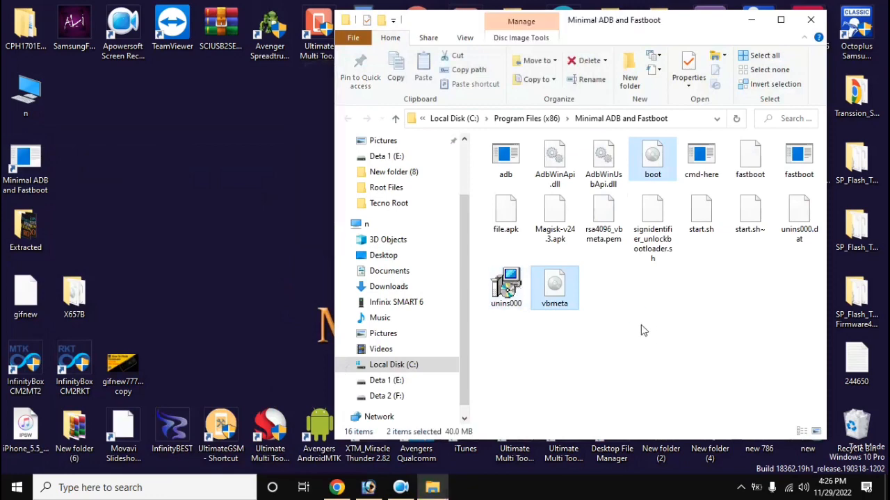
pyautogui.moveTo(667, 320)
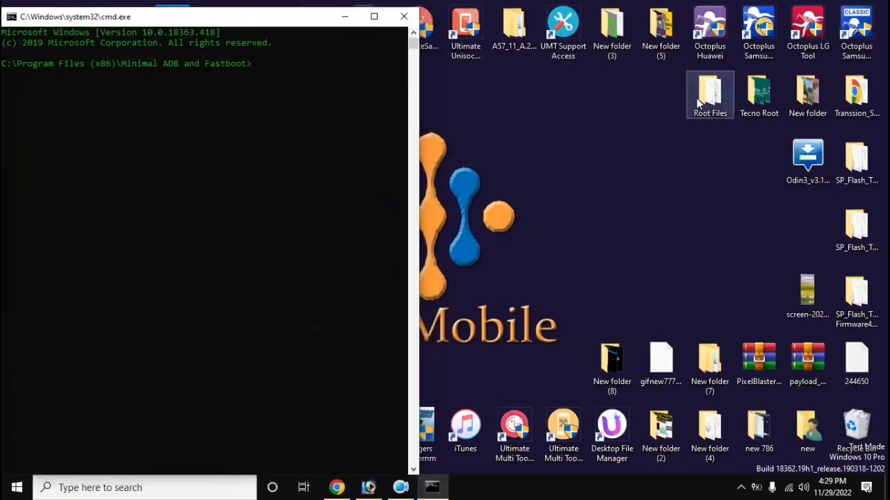
# Step: Open the Cammand flashing-commands document from the Root Files folder in WordPad
pyautogui.doubleClick(709, 96)
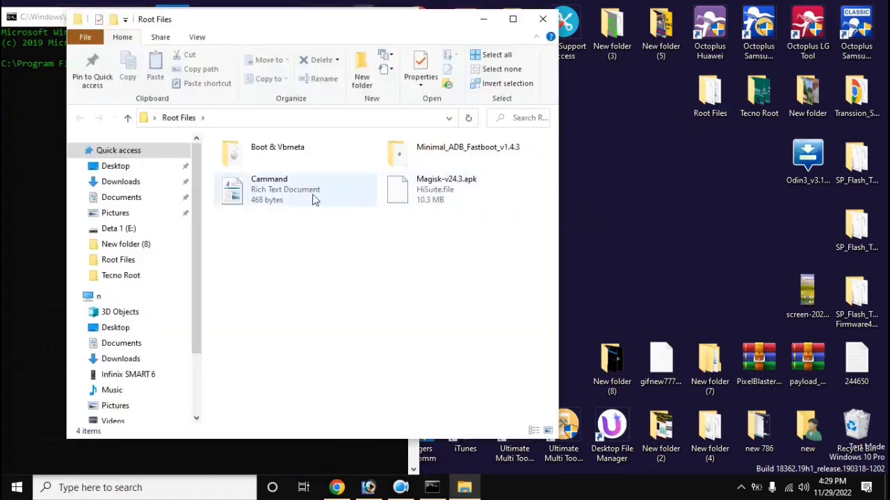
pyautogui.doubleClick(285, 189)
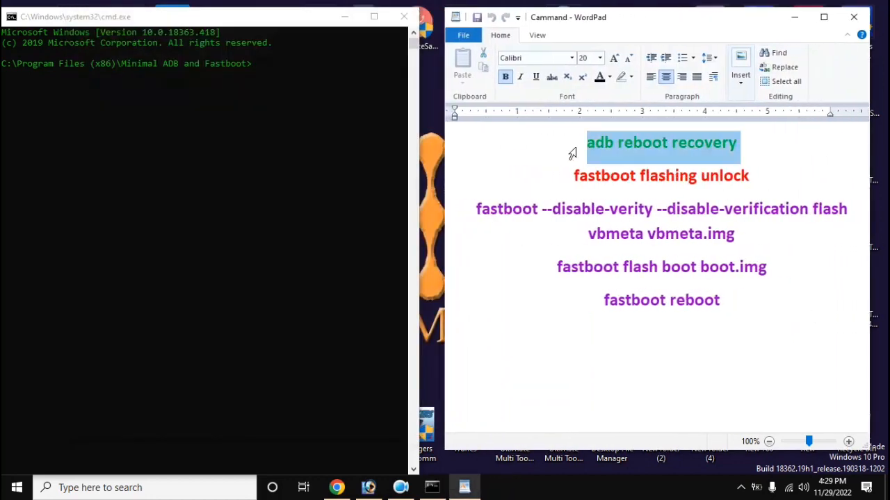
pyautogui.moveTo(313, 91)
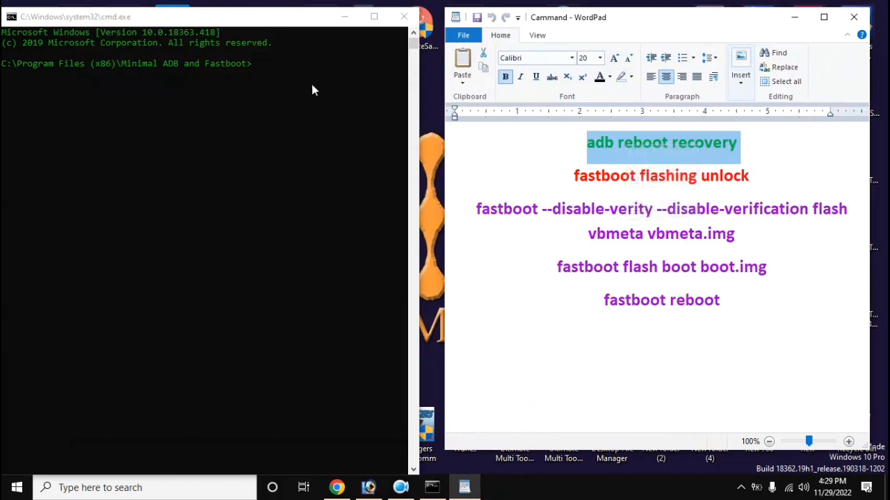